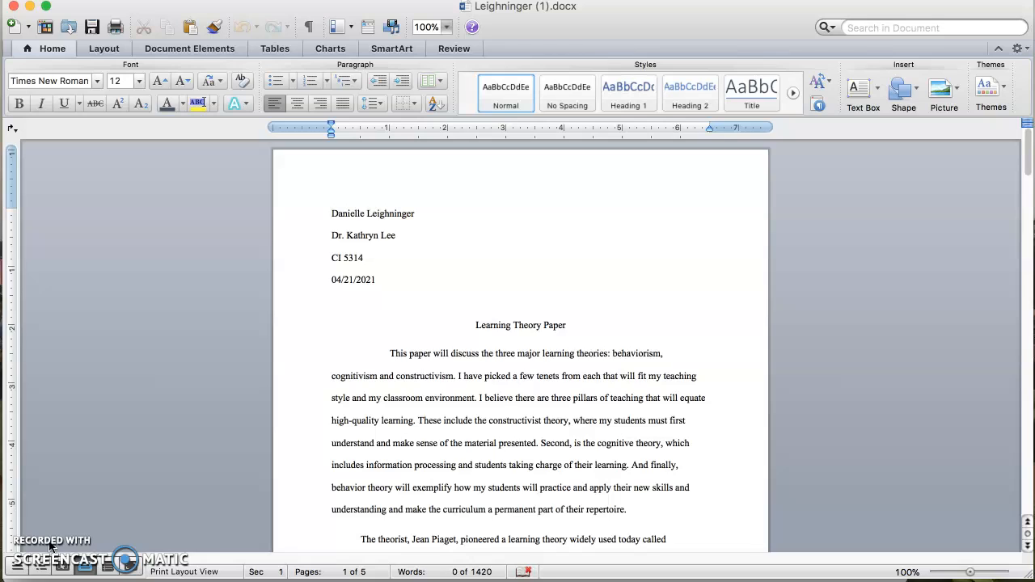
Step: Focus the document and scroll to the Piaget constructivism paragraph at the end of page 1
{"action": "left_click", "coordinate": [330, 213]}
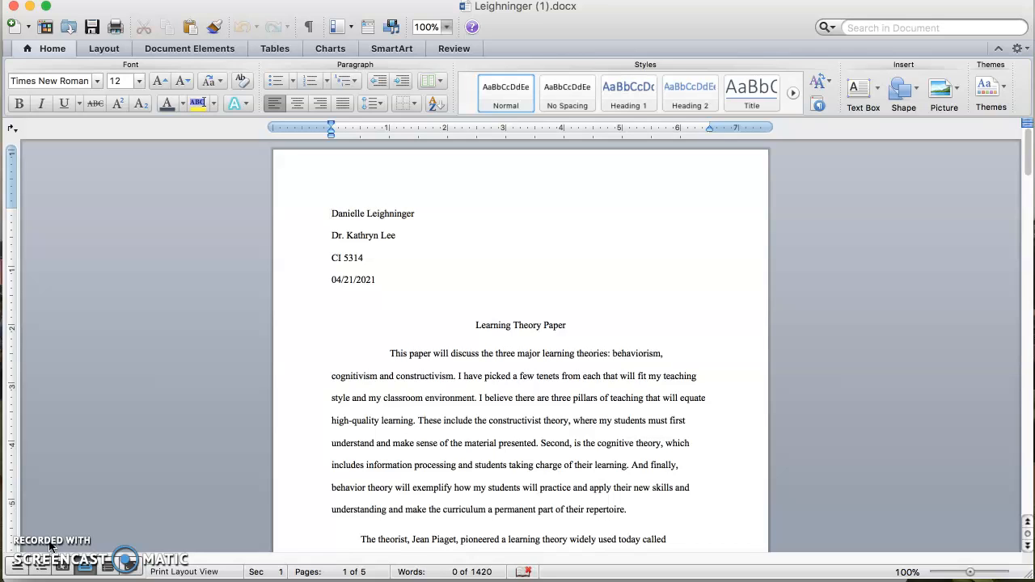
{"action": "left_click", "coordinate": [331, 213]}
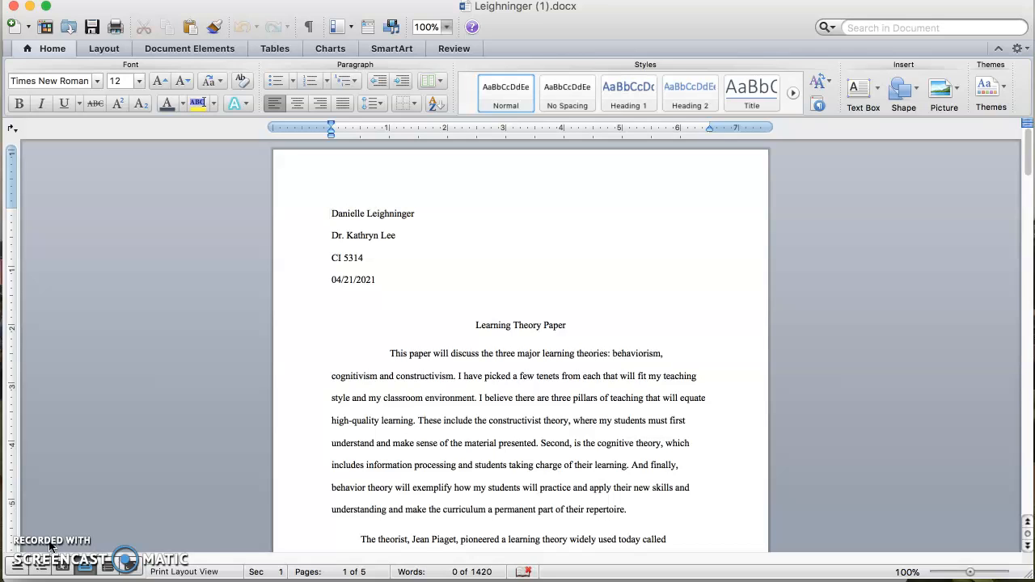
{"action": "left_click", "coordinate": [330, 214]}
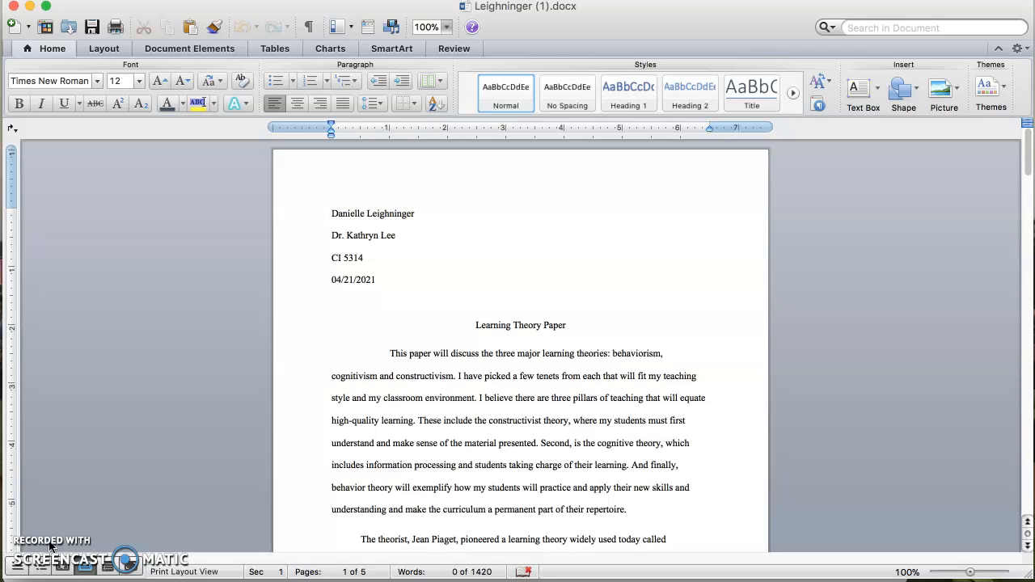
{"action": "left_click", "coordinate": [330, 213]}
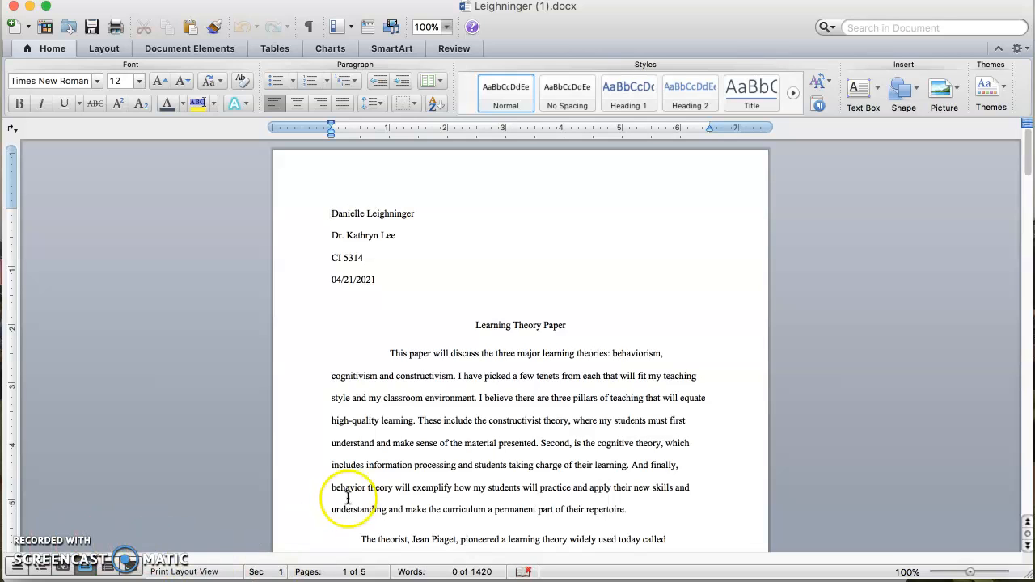
{"action": "scroll", "scroll_direction": "down", "scroll_amount": 3}
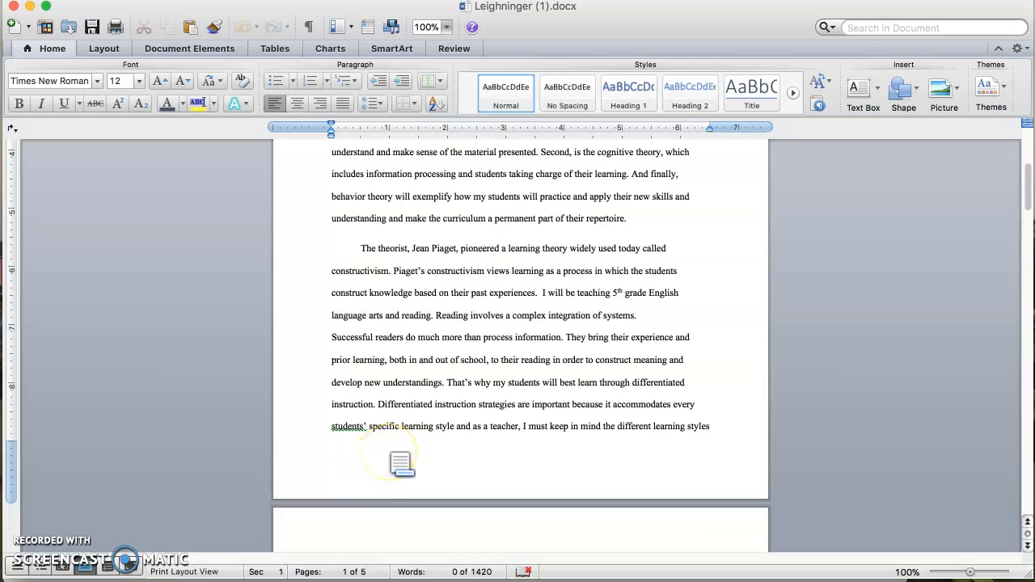
Step: Scroll past the page break to page 2 on multimodal learning projects and the constructivist classroom
{"action": "scroll", "scroll_direction": "down", "scroll_amount": 3}
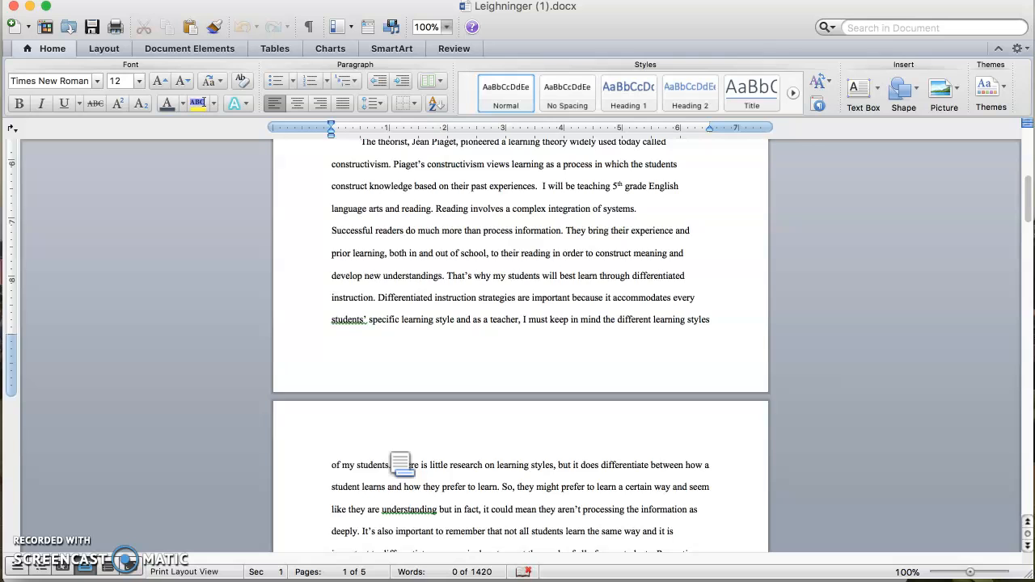
{"action": "scroll", "scroll_direction": "down", "scroll_amount": 3}
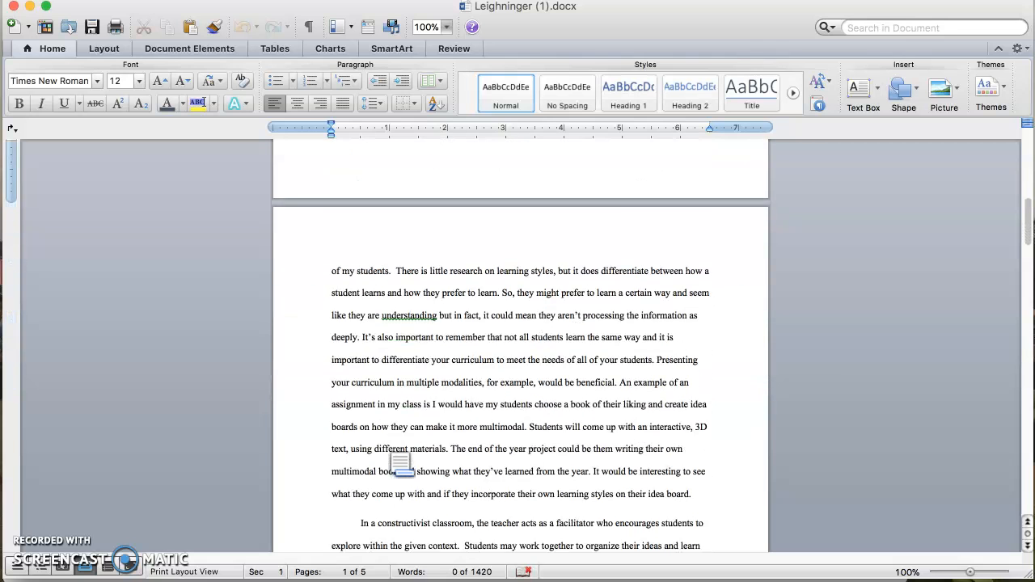
{"action": "scroll", "scroll_direction": "down", "scroll_amount": 3}
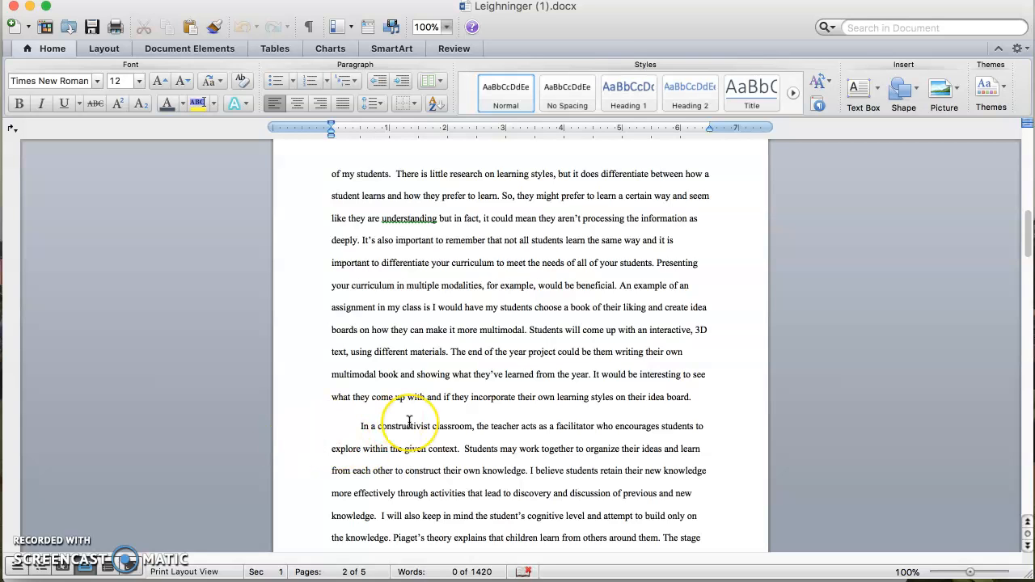
{"action": "scroll", "scroll_direction": "down", "scroll_amount": 3}
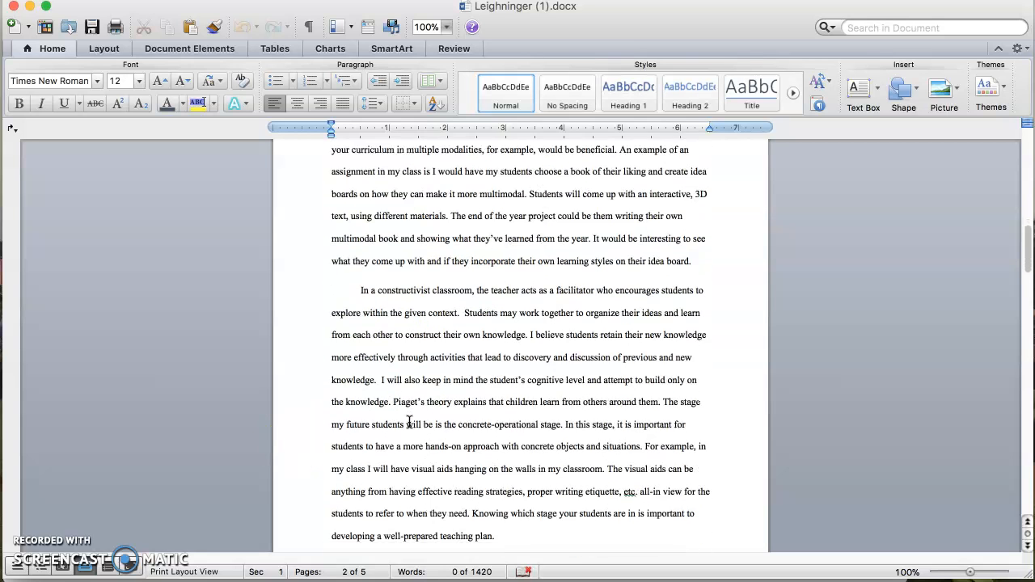
Step: Scroll to the end of the constructivist classroom paragraph on a well-prepared teaching plan
{"action": "scroll", "scroll_direction": "down", "scroll_amount": 3}
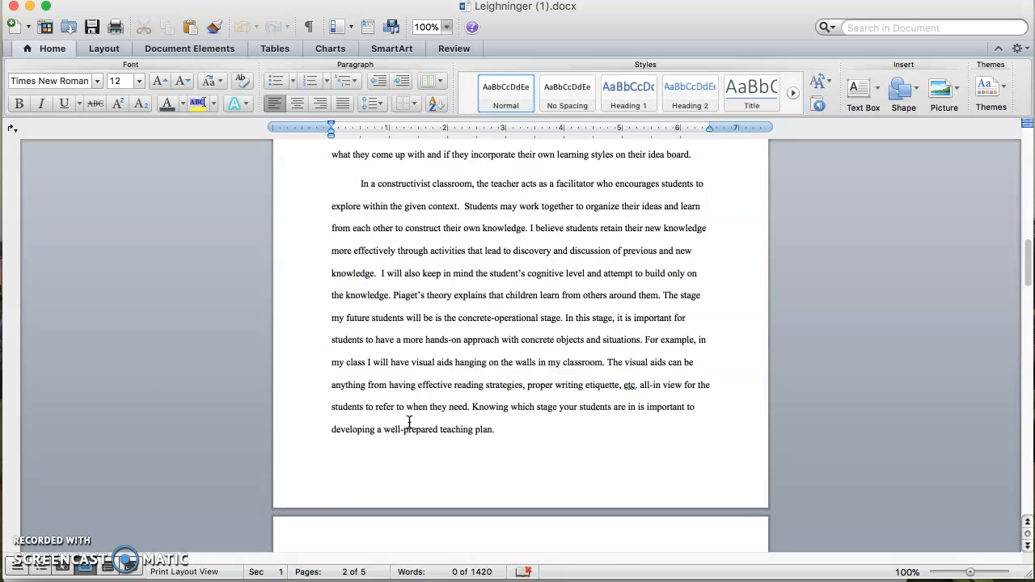
Step: Scroll onto page 3 through the behaviorism, Skinner and Bandura social cognitive sections
{"action": "scroll", "scroll_direction": "down", "scroll_amount": 3}
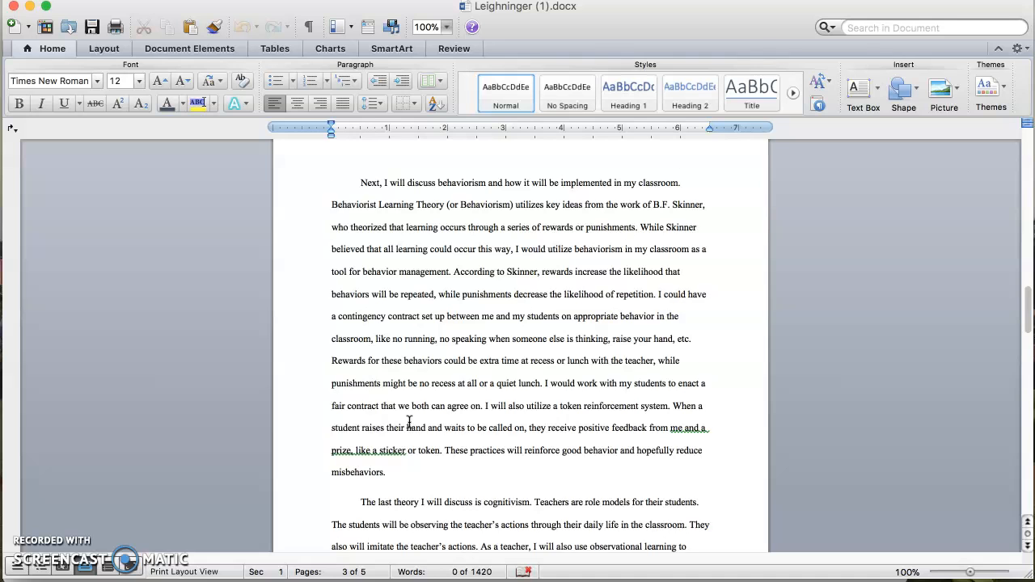
{"action": "scroll", "scroll_direction": "down", "scroll_amount": 3}
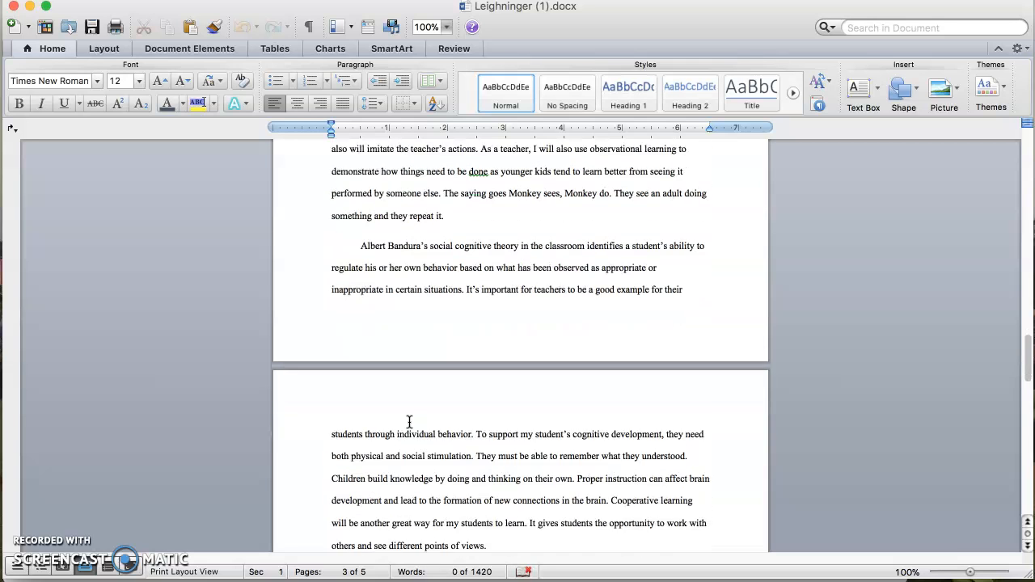
Step: Scroll to page 4's Vygotsky sociocultural paragraph on graphic organizers
{"action": "scroll", "scroll_direction": "down", "scroll_amount": 3}
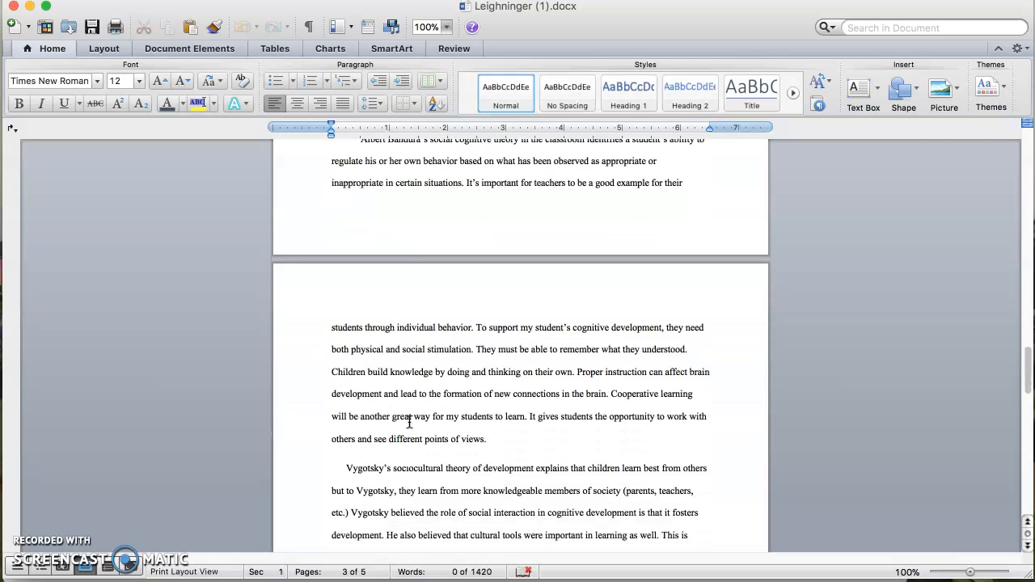
{"action": "scroll", "scroll_direction": "down", "scroll_amount": 3}
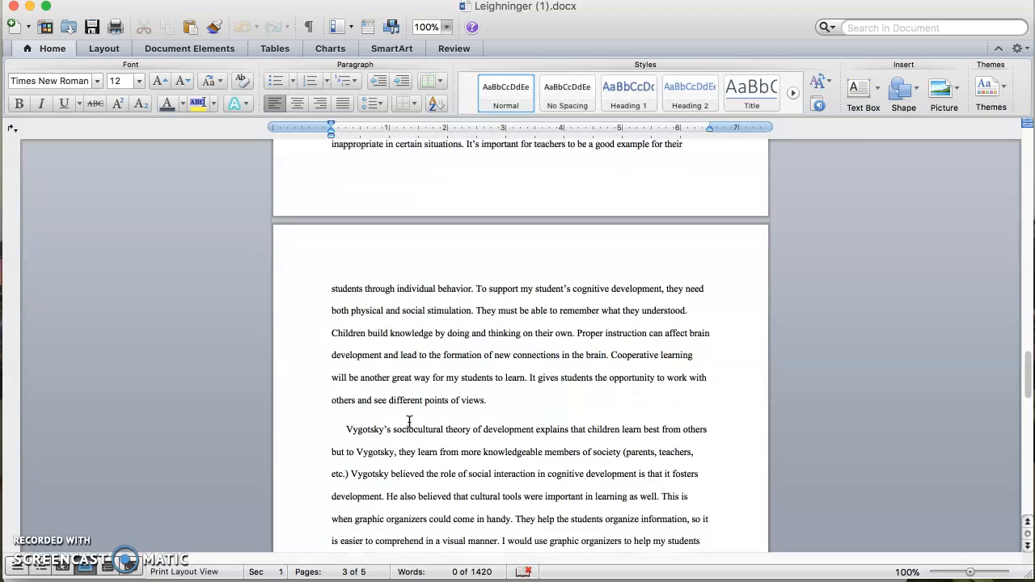
{"action": "scroll", "scroll_direction": "down", "scroll_amount": 3}
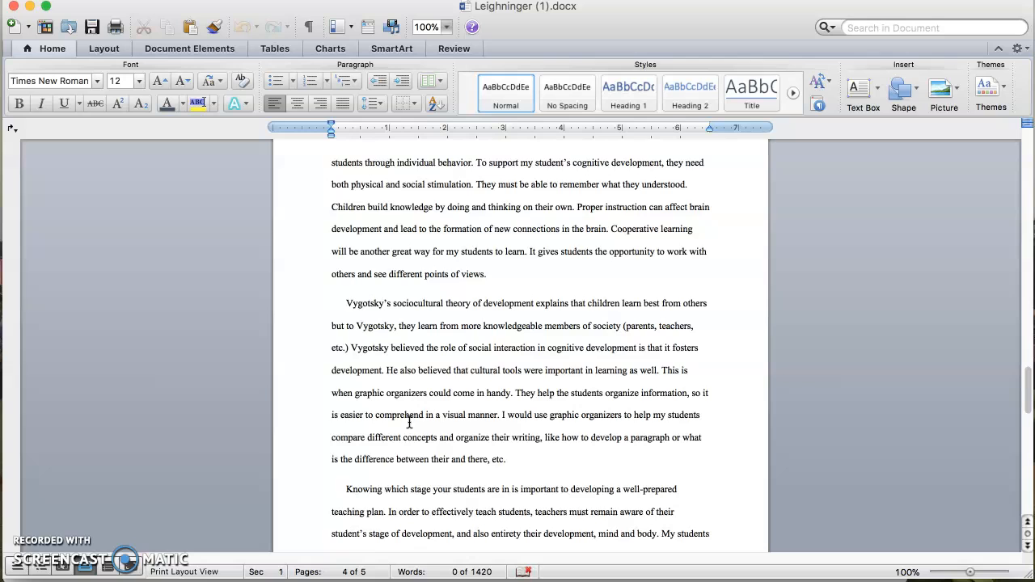
Step: Scroll to the concluding paragraph on developmental stages and Erikson's Industry vs. Inferiority
{"action": "scroll", "scroll_direction": "down", "scroll_amount": 3}
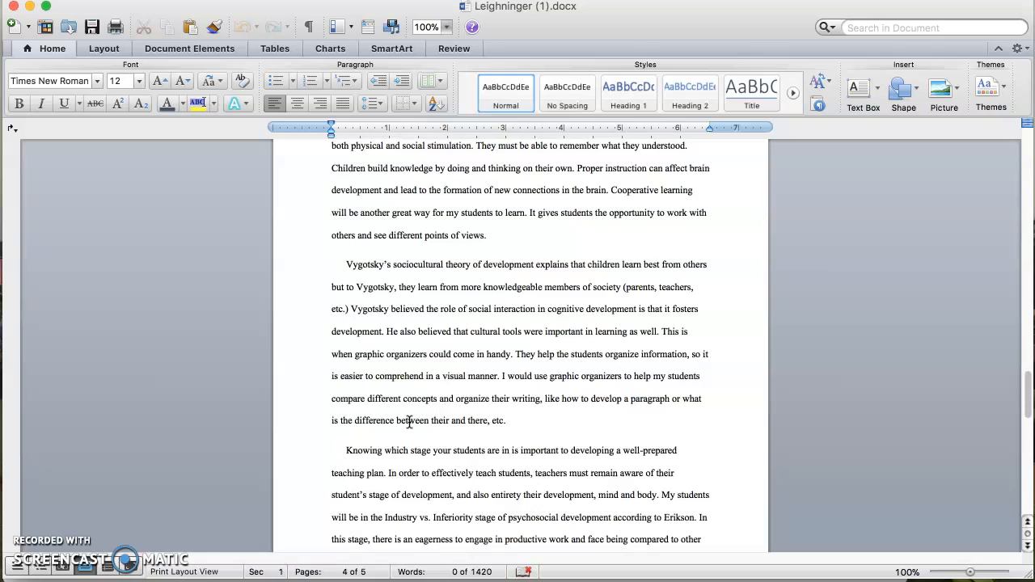
{"action": "scroll", "scroll_direction": "down", "scroll_amount": 3}
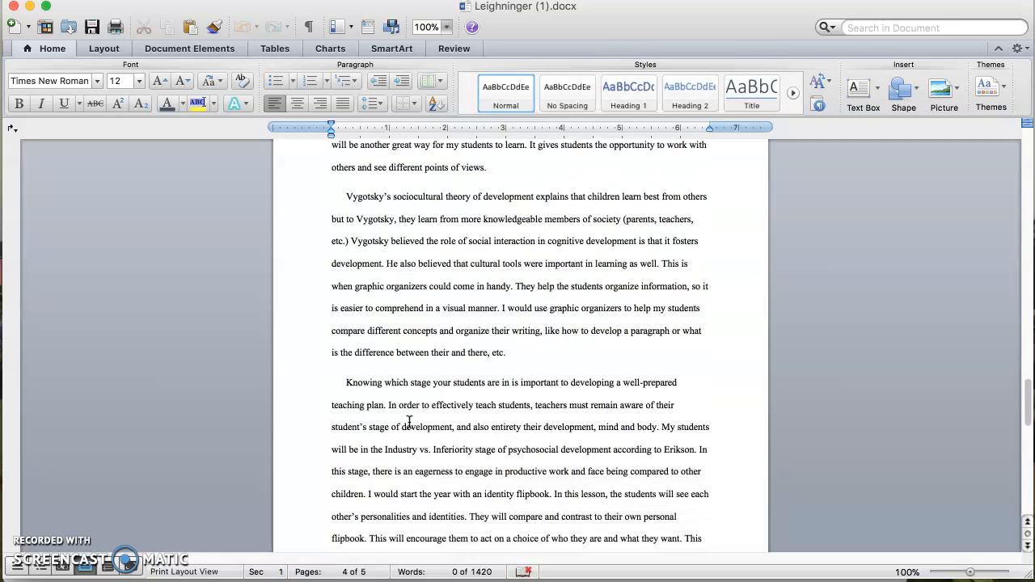
{"action": "scroll", "scroll_direction": "down", "scroll_amount": 3}
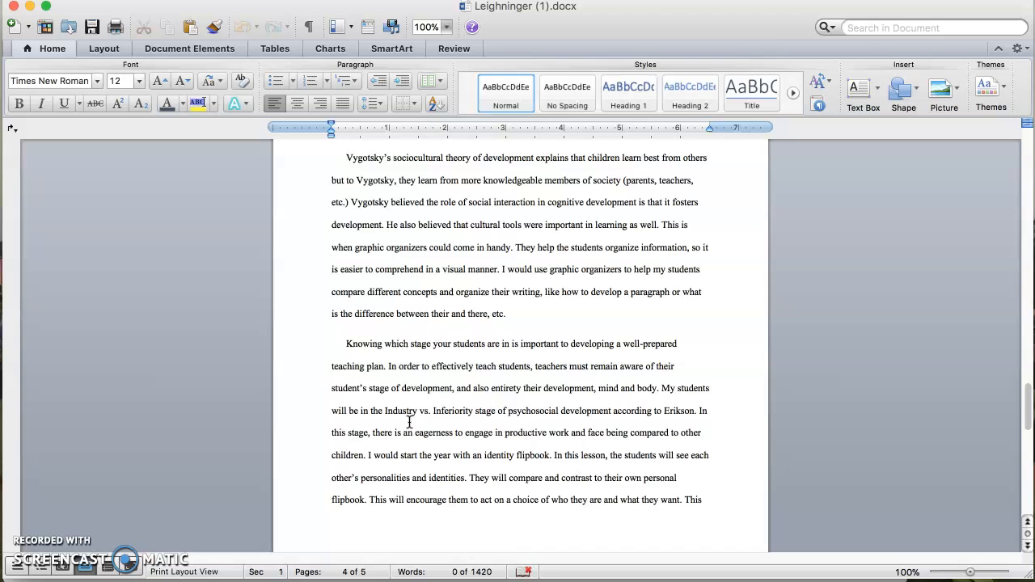
Step: Scroll to the page 4–5 break showing the identity flipbook ending and teachers continually learning
{"action": "scroll", "scroll_direction": "down", "scroll_amount": 3}
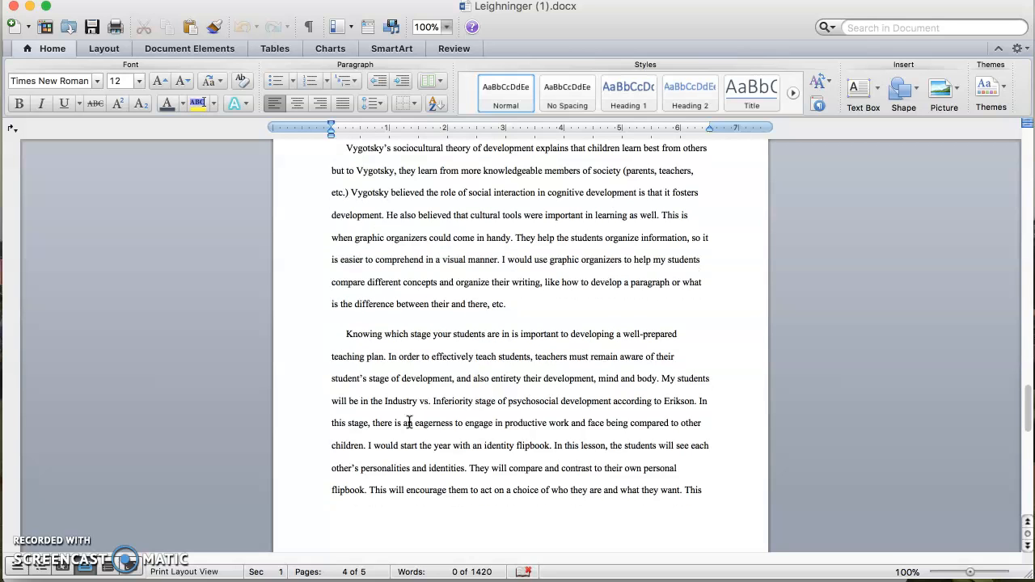
{"action": "scroll", "scroll_direction": "down", "scroll_amount": 3}
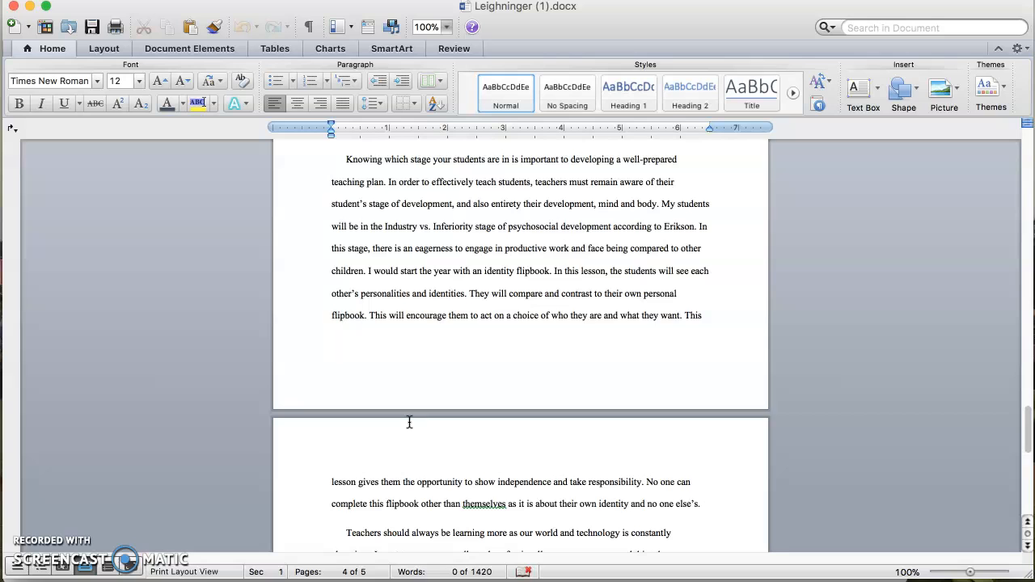
Step: Scroll to the final paragraph on self-evaluation through daily notes and a personal learning theory
{"action": "scroll", "scroll_direction": "down", "scroll_amount": 3}
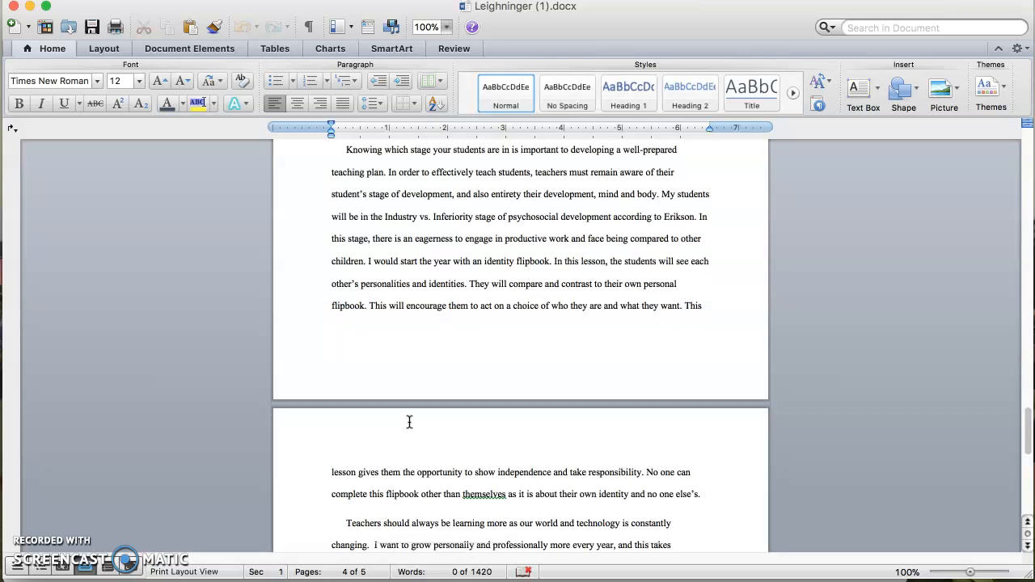
{"action": "scroll", "scroll_direction": "down", "scroll_amount": 3}
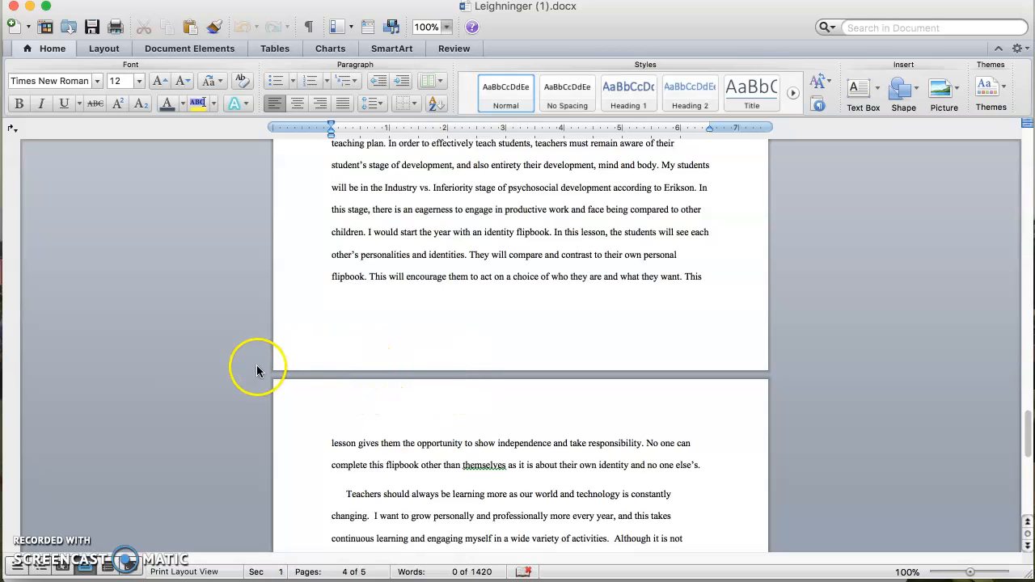
{"action": "mouse_move", "coordinate": [233, 378]}
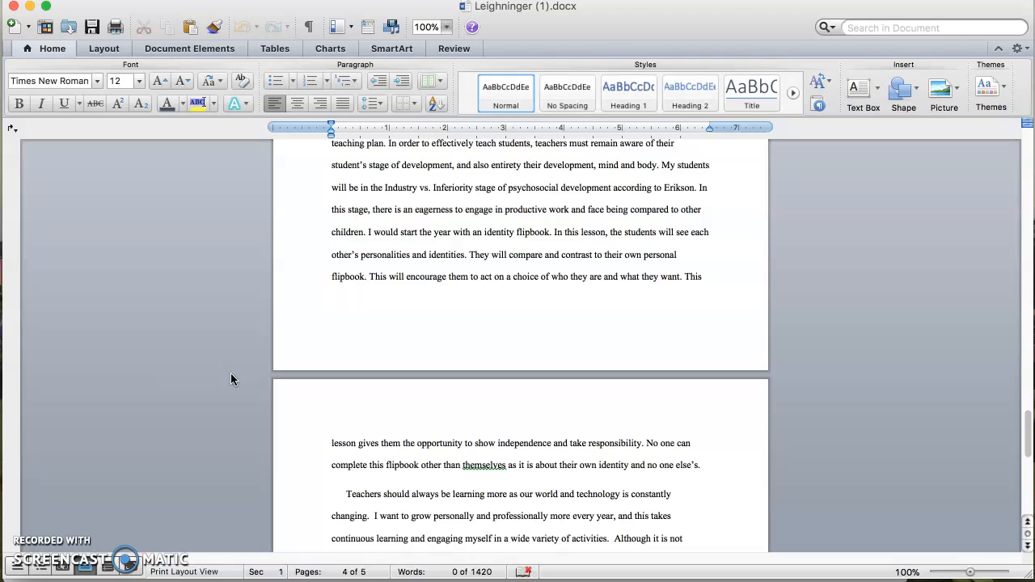
{"action": "scroll", "scroll_direction": "down", "scroll_amount": 3}
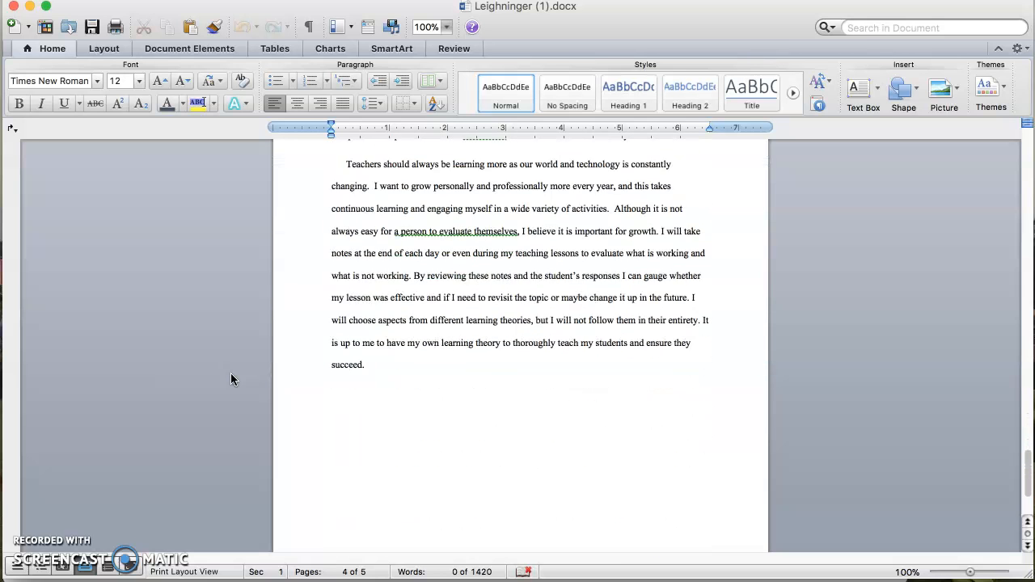